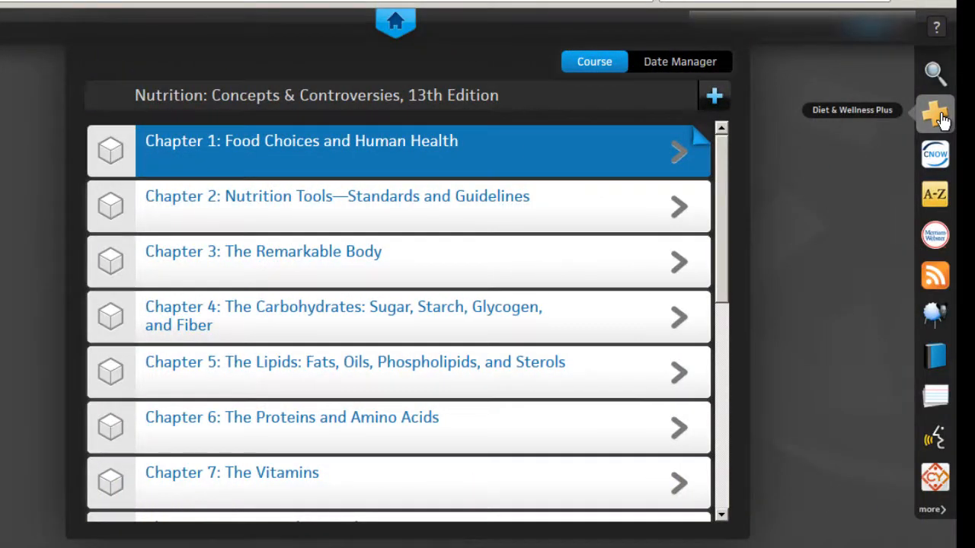
- Launch Diet & Wellness Plus and switch the Nutrition Instructor profile to the Instructor Home page
{"action": "left_click", "coordinate": [935, 112]}
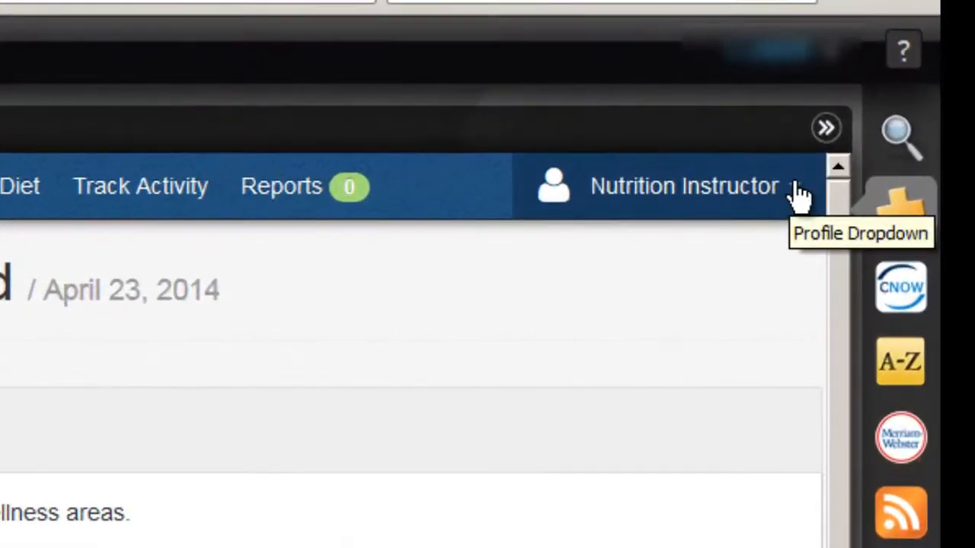
{"action": "left_click", "coordinate": [682, 186]}
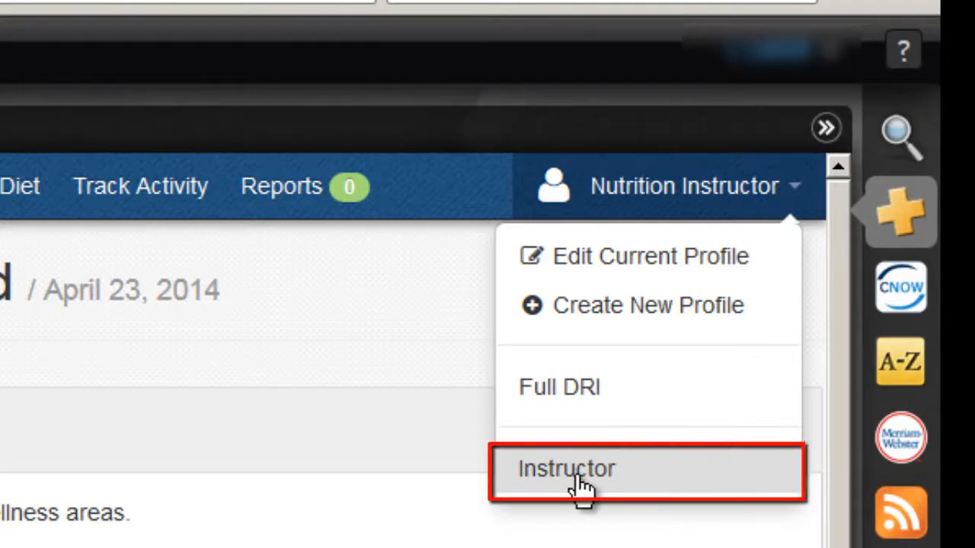
{"action": "mouse_move", "coordinate": [582, 475]}
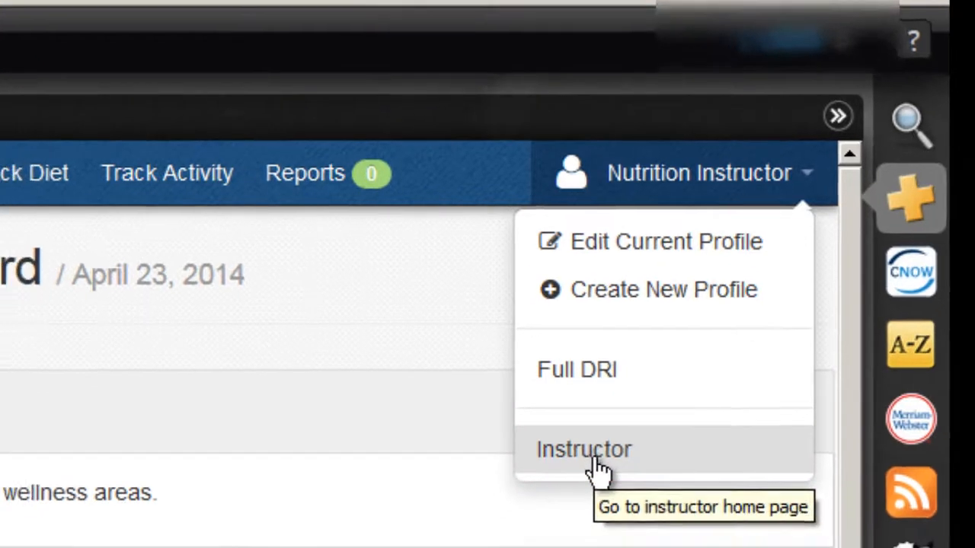
{"action": "left_click", "coordinate": [584, 448]}
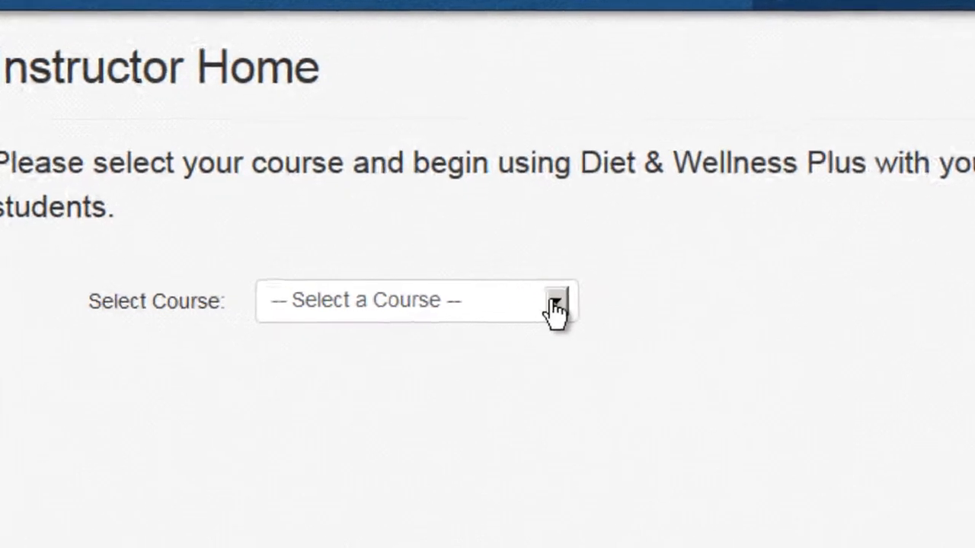
- Select Nutrition - Training Course and go to Manage Assignments, which lists none yet
{"action": "left_click", "coordinate": [554, 307]}
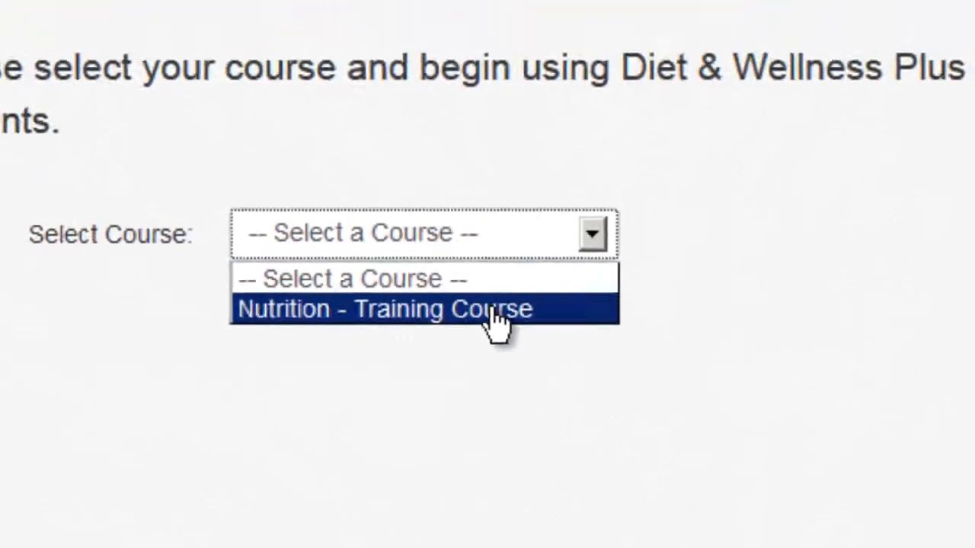
{"action": "left_click", "coordinate": [384, 308]}
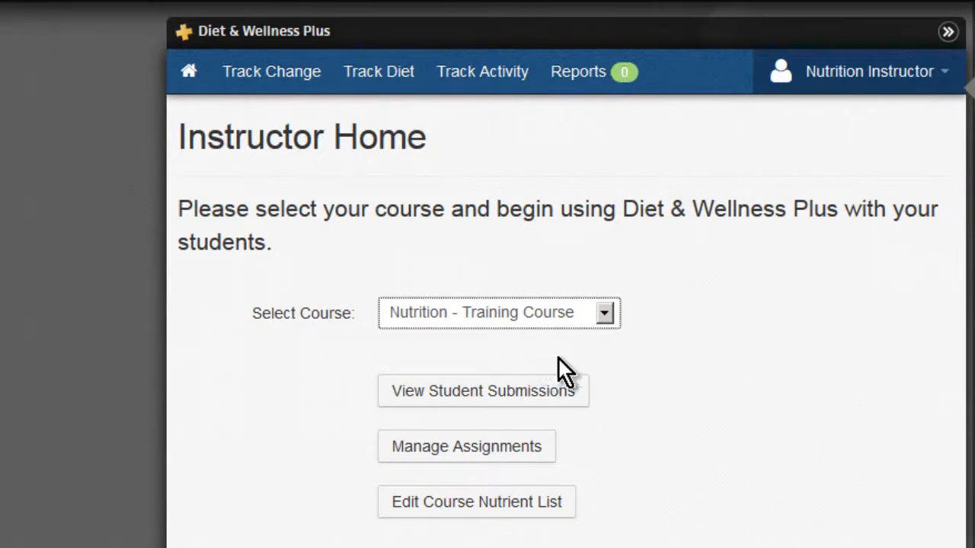
{"action": "mouse_move", "coordinate": [582, 460]}
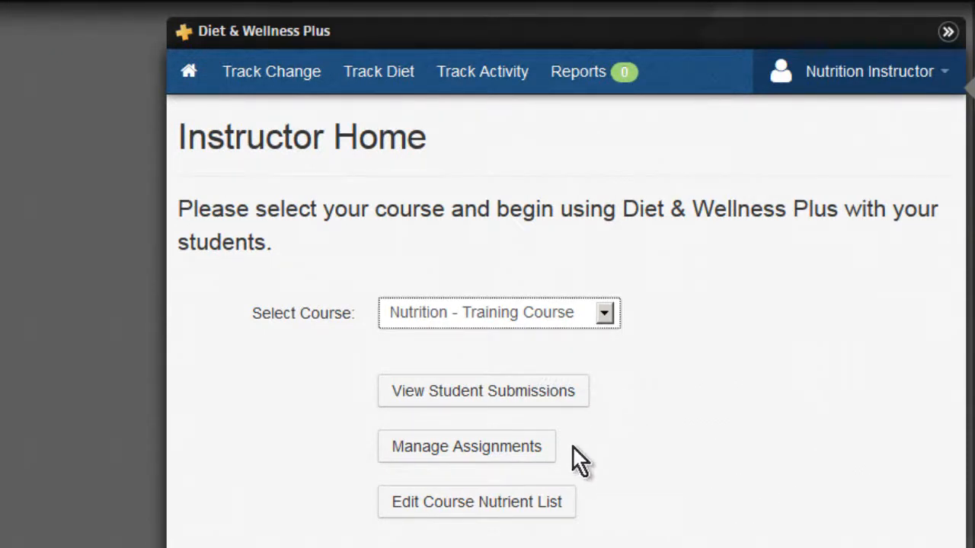
{"action": "left_click", "coordinate": [466, 446]}
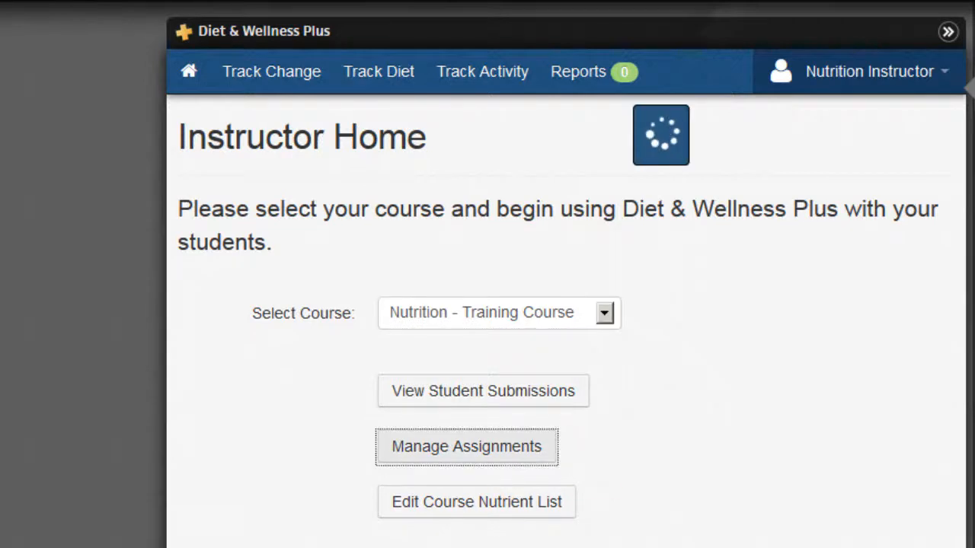
{"action": "left_click", "coordinate": [466, 446]}
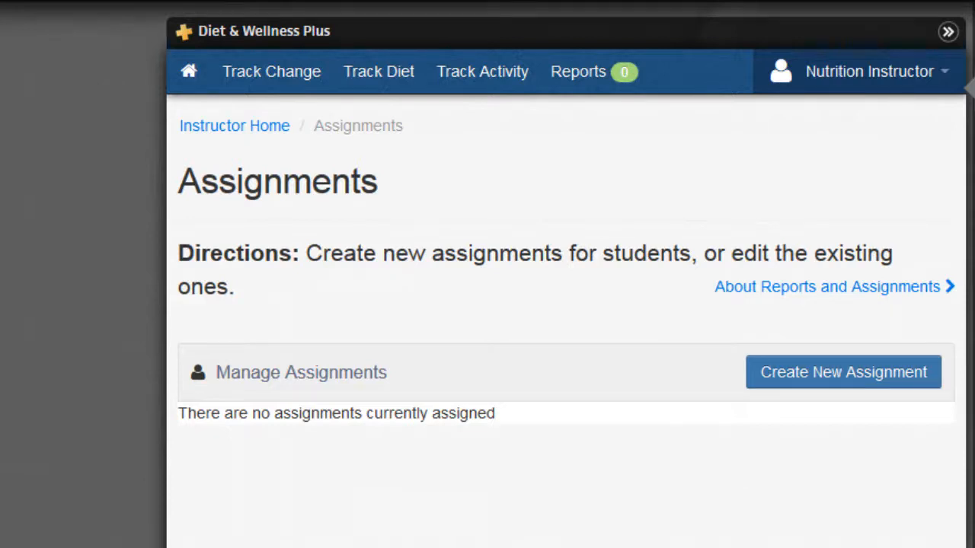
{"action": "mouse_move", "coordinate": [843, 372]}
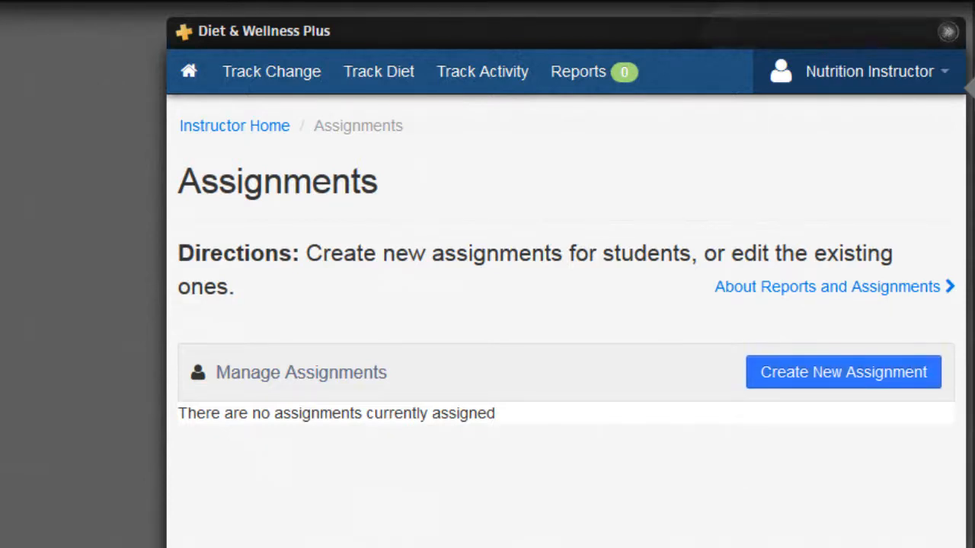
- Create Training Assignment 1 with report type Macronutrient Ranges, due April 29, and save it
{"action": "left_click", "coordinate": [842, 372]}
{"action": "type", "text": "Training Assig"}
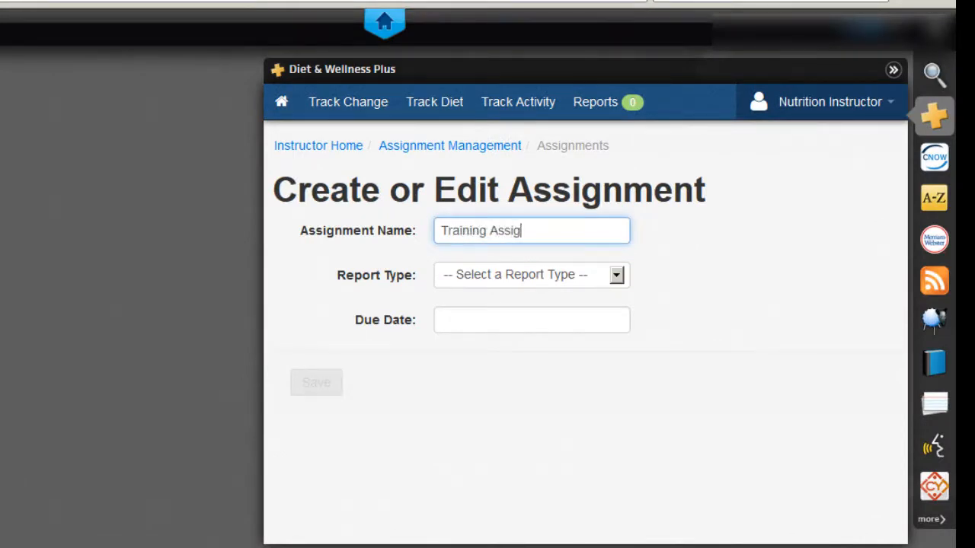
{"action": "type", "text": "nment 1"}
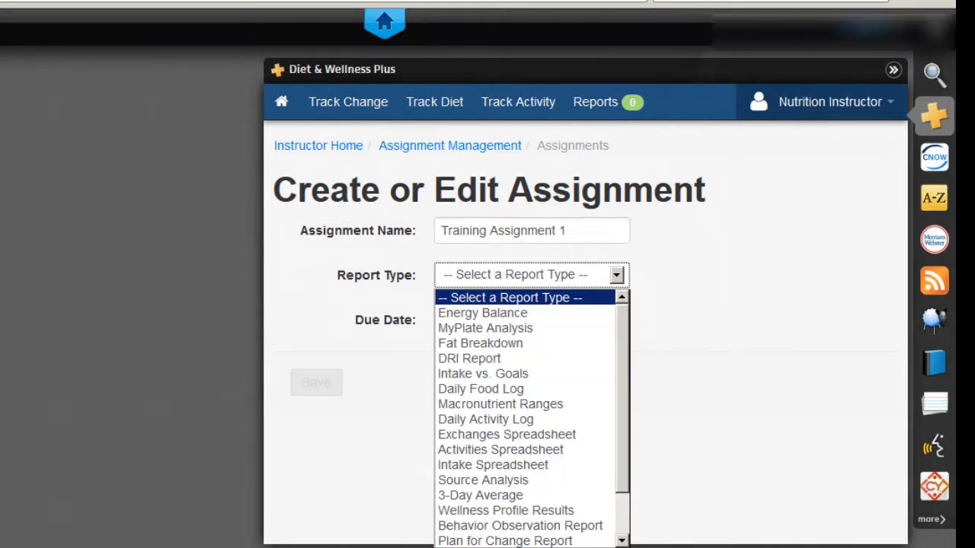
{"action": "left_click", "coordinate": [500, 403]}
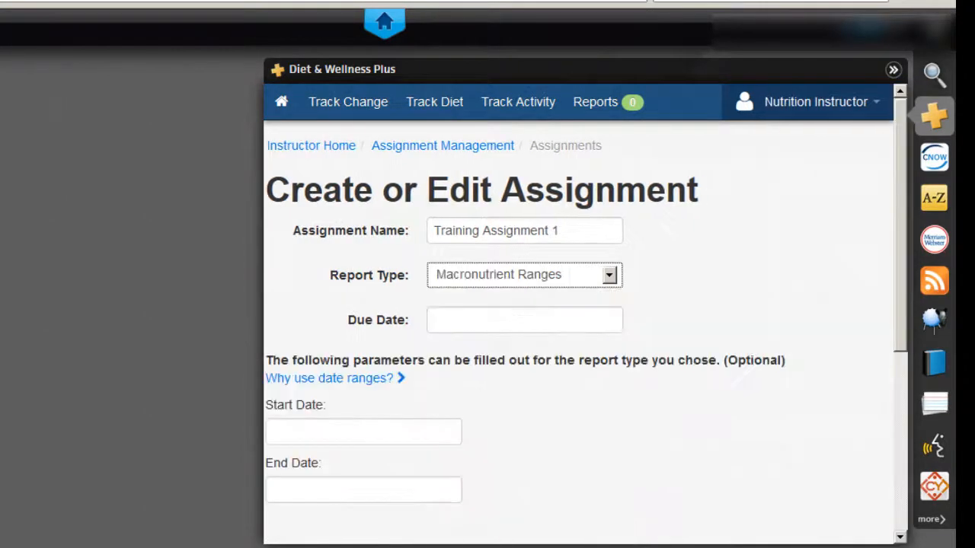
{"action": "left_click", "coordinate": [524, 320]}
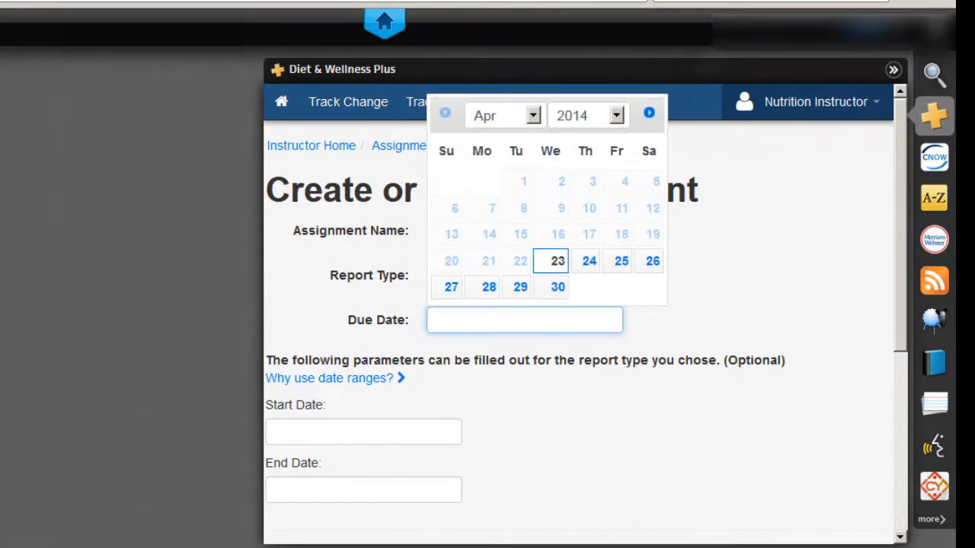
{"action": "left_click", "coordinate": [520, 286]}
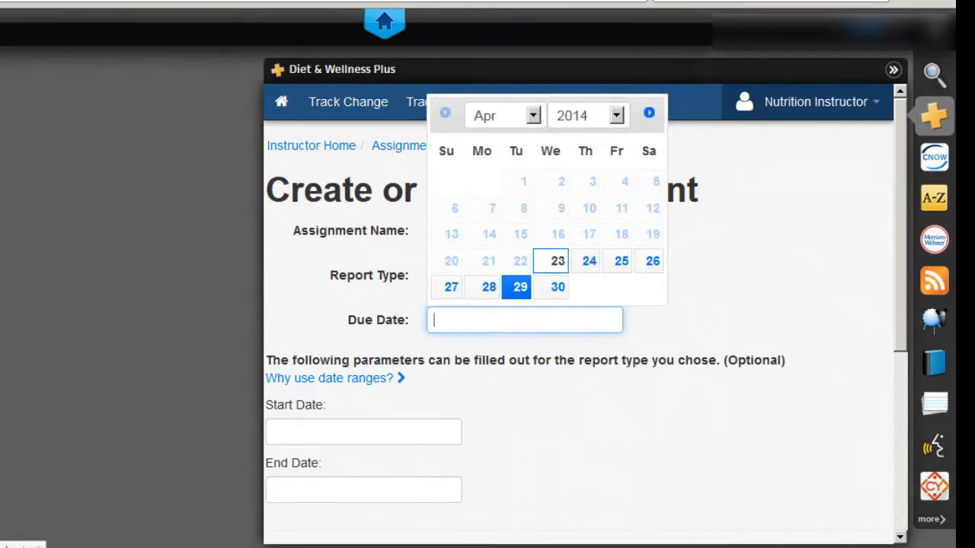
{"action": "left_click", "coordinate": [518, 287]}
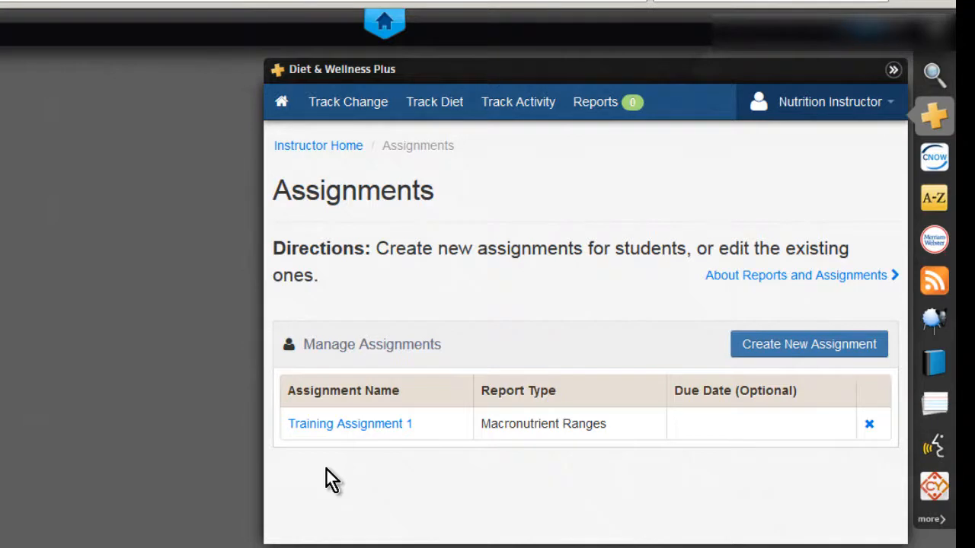
{"action": "mouse_move", "coordinate": [350, 423]}
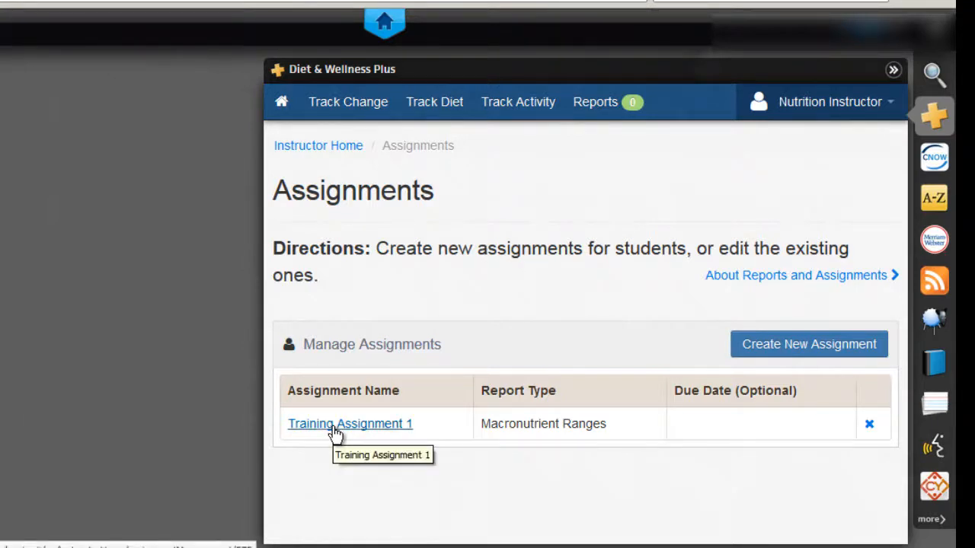
- Reopen Training Assignment 1 for editing, confirm due date 4/29/2014, and save back to the list
{"action": "left_click", "coordinate": [350, 423]}
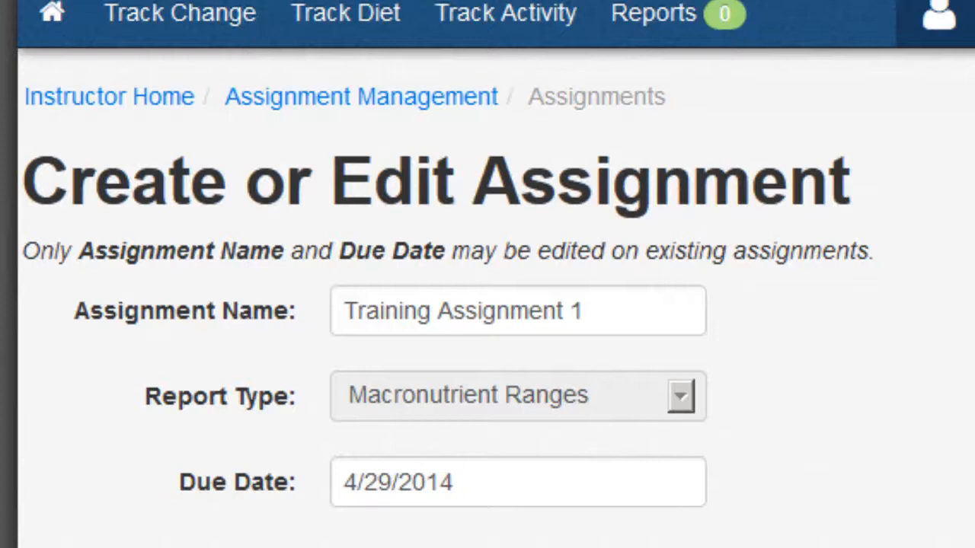
{"action": "left_click", "coordinate": [518, 311]}
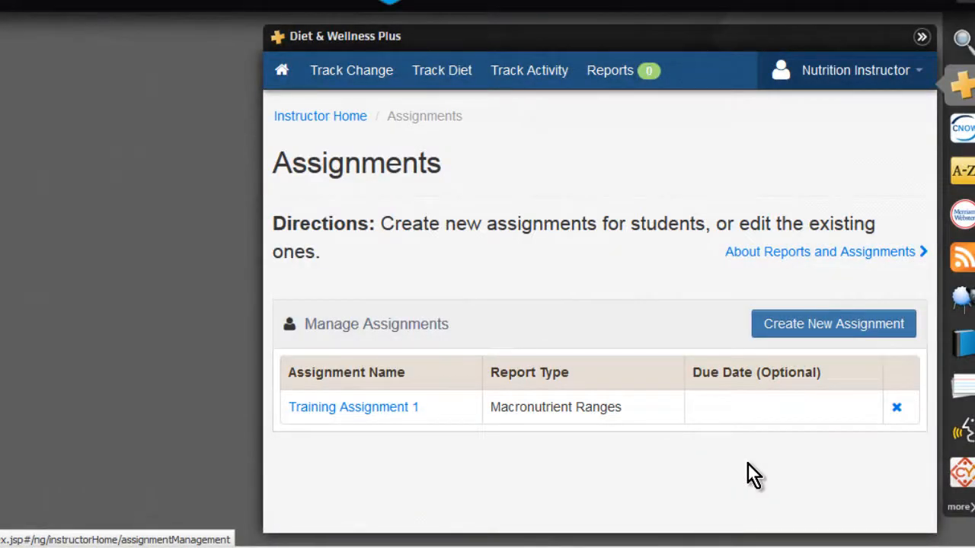
{"action": "mouse_move", "coordinate": [745, 469]}
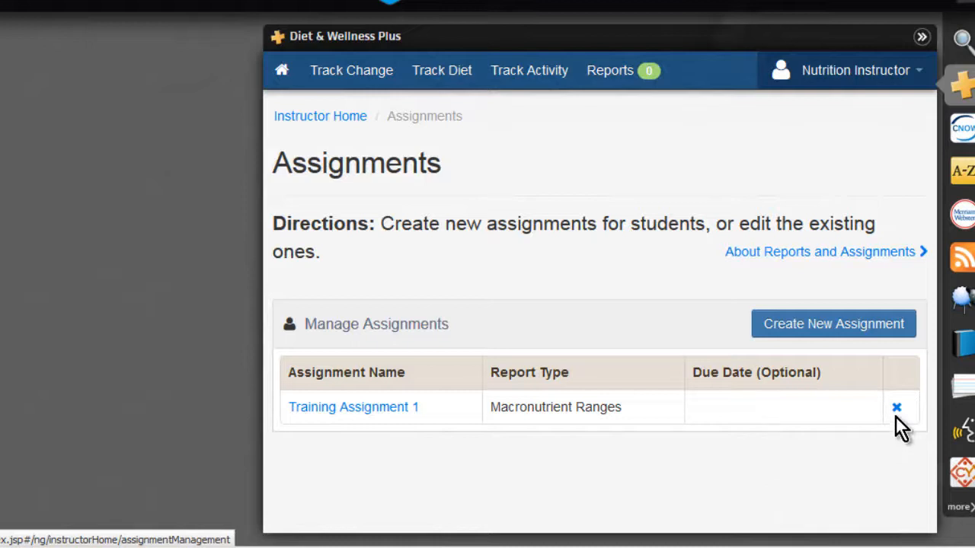
- Delete Training Assignment 1 so the Assignments page reports none currently assigned
{"action": "left_click", "coordinate": [895, 407]}
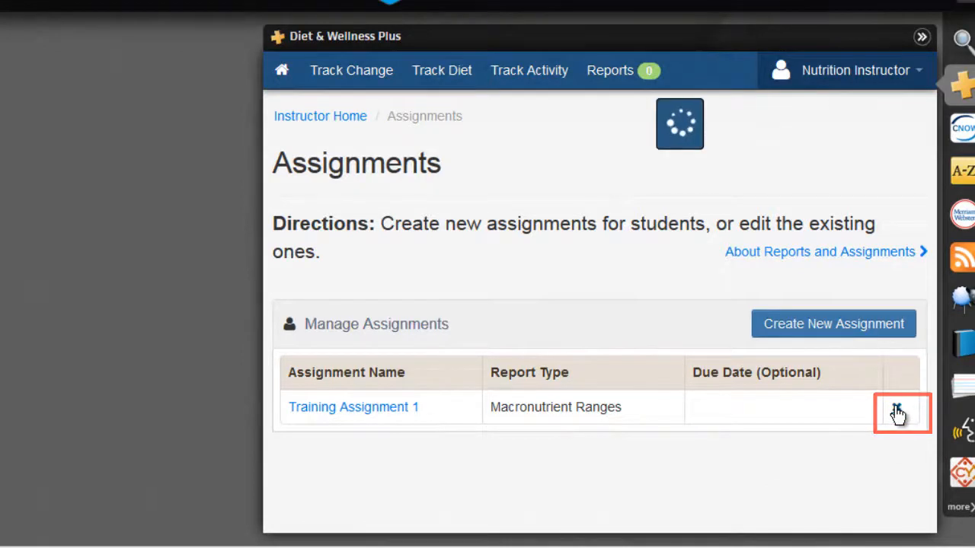
{"action": "left_click", "coordinate": [899, 413]}
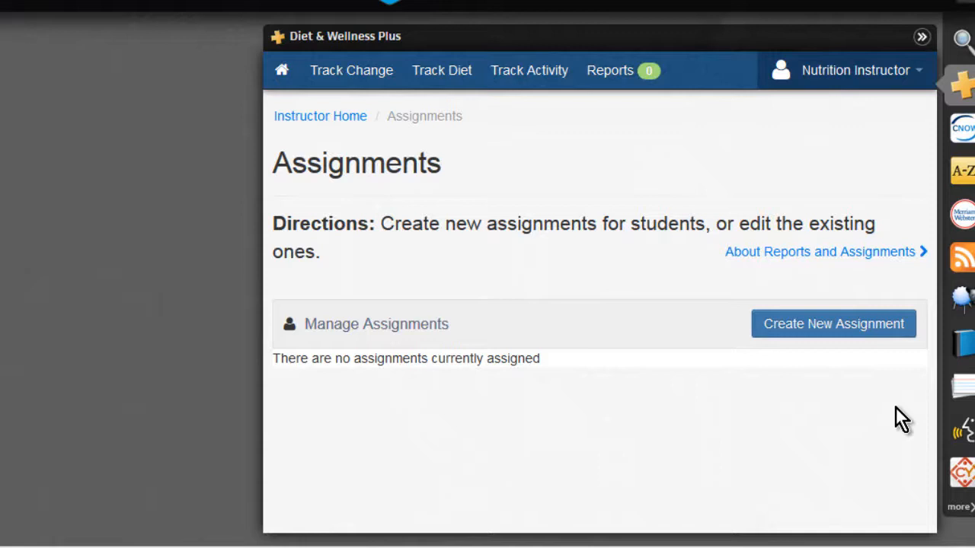
{"action": "mouse_move", "coordinate": [509, 432]}
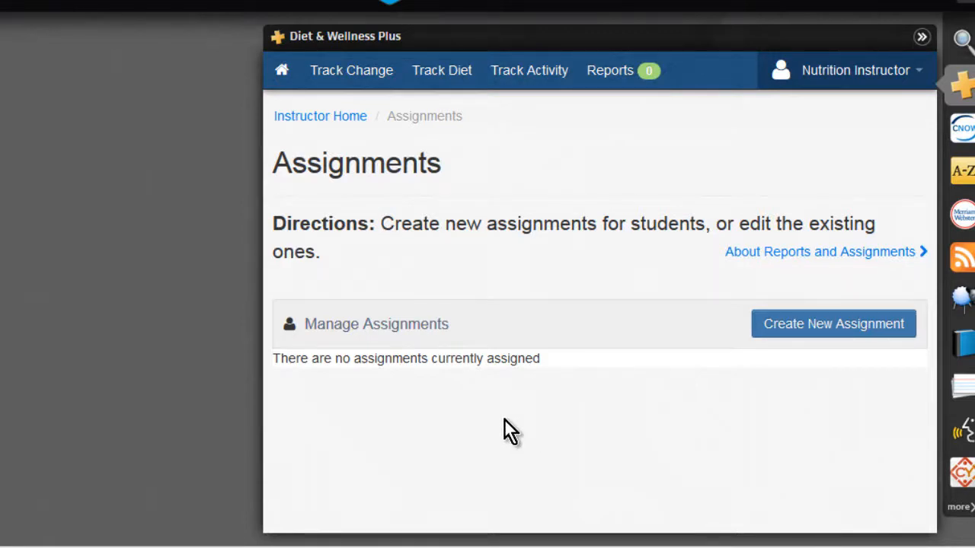